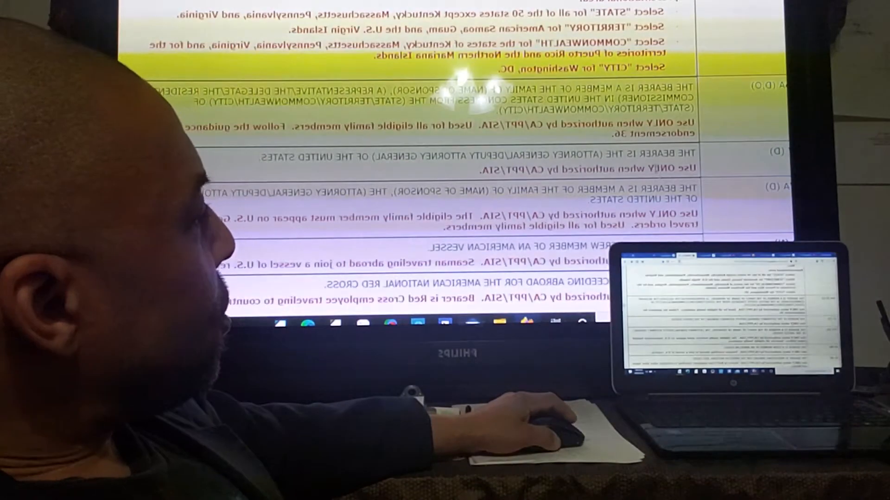
{"action": "scroll", "scroll_direction": "down", "scroll_amount": 3}
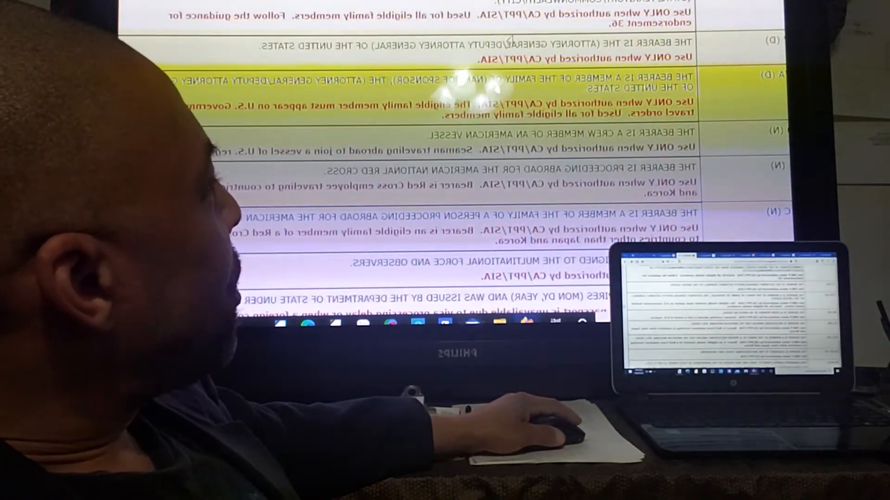